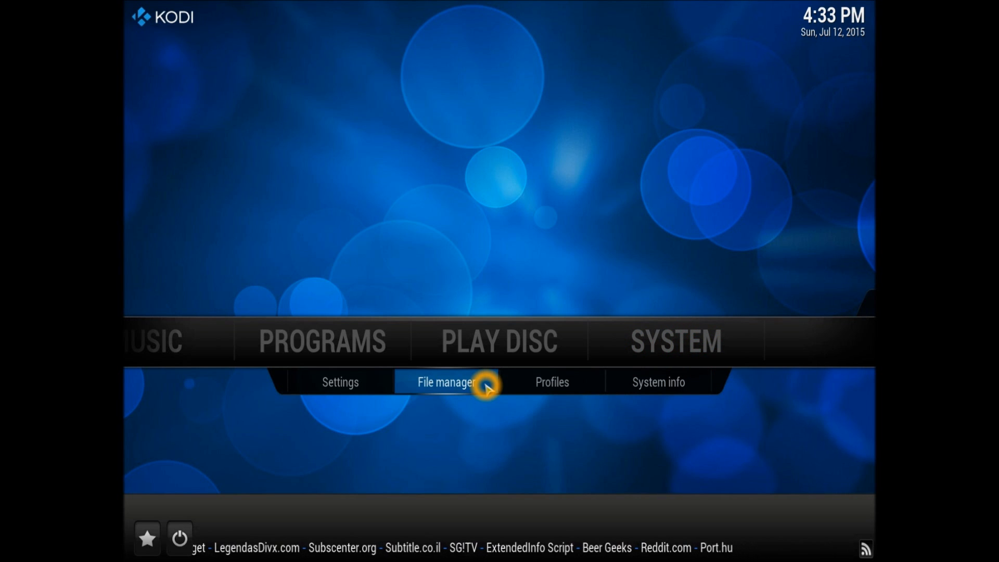
- Open File manager from the System menu on the home screen
left_click(445, 382)
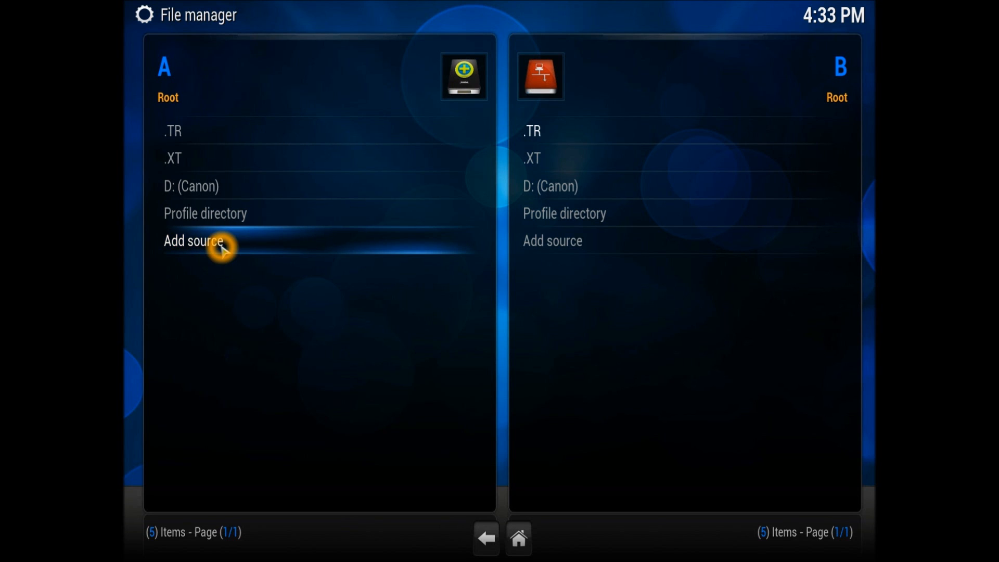
left_click(193, 241)
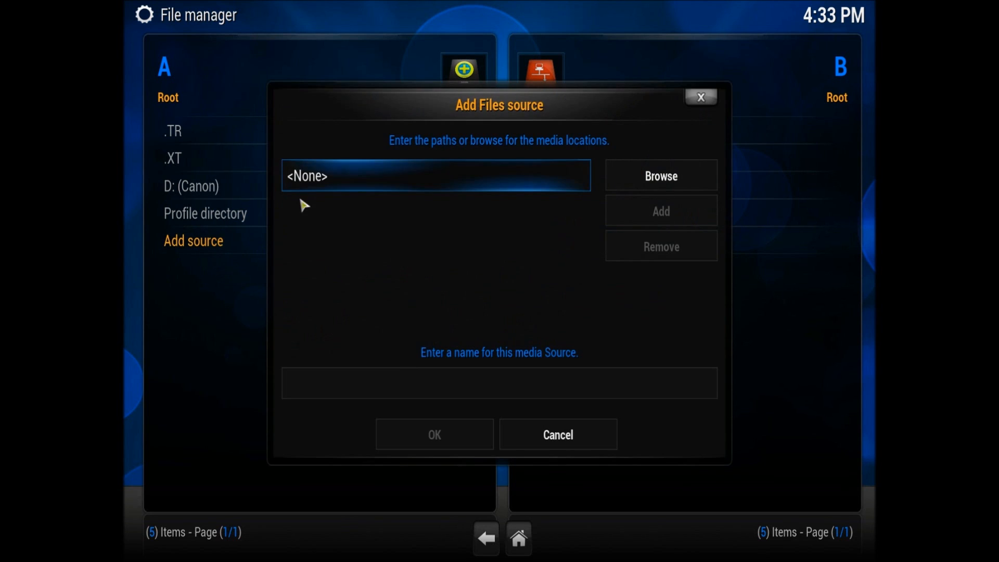
left_click(434, 176)
type("http:")
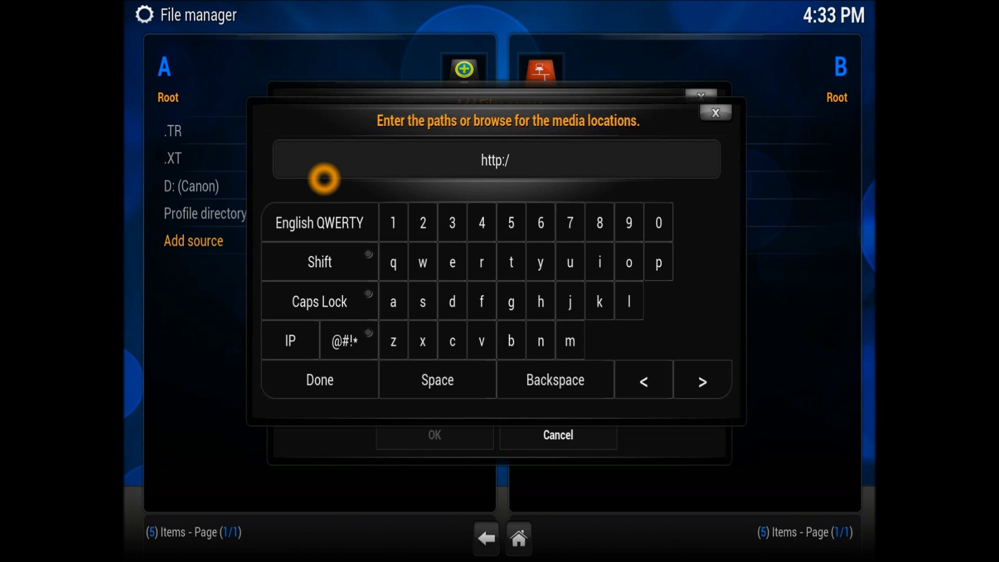
type("/kodi.")
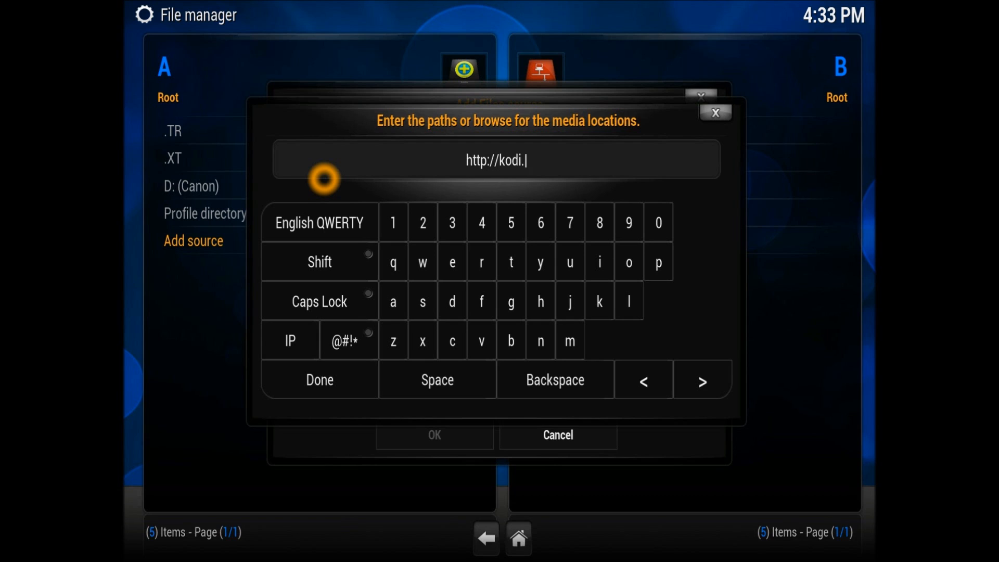
type("torrentrele")
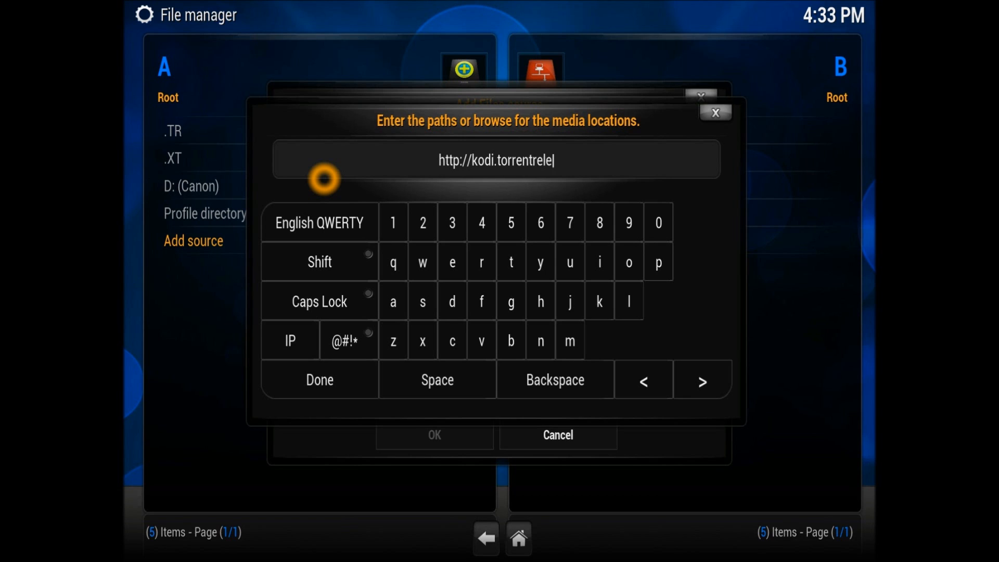
type("ase")
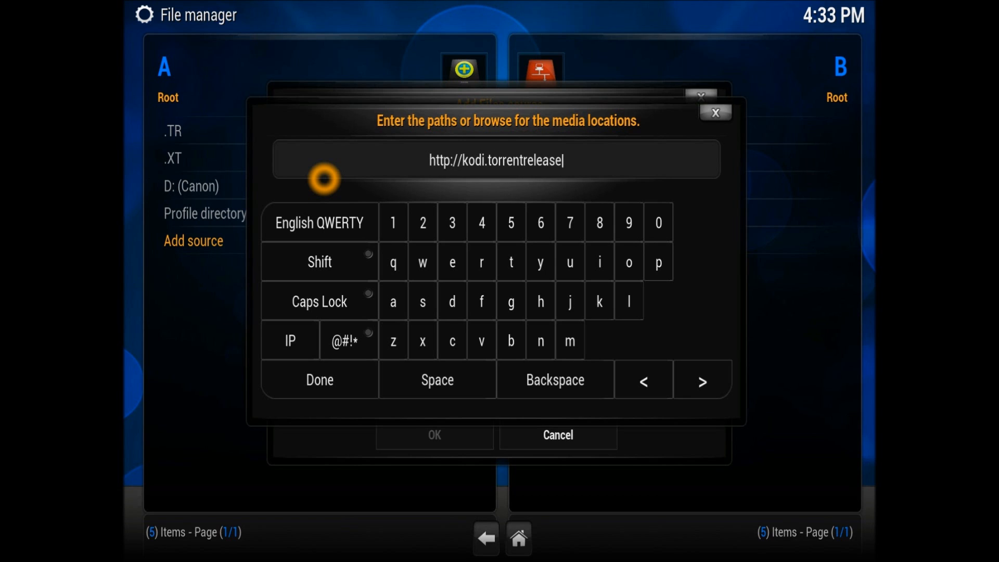
type(".info")
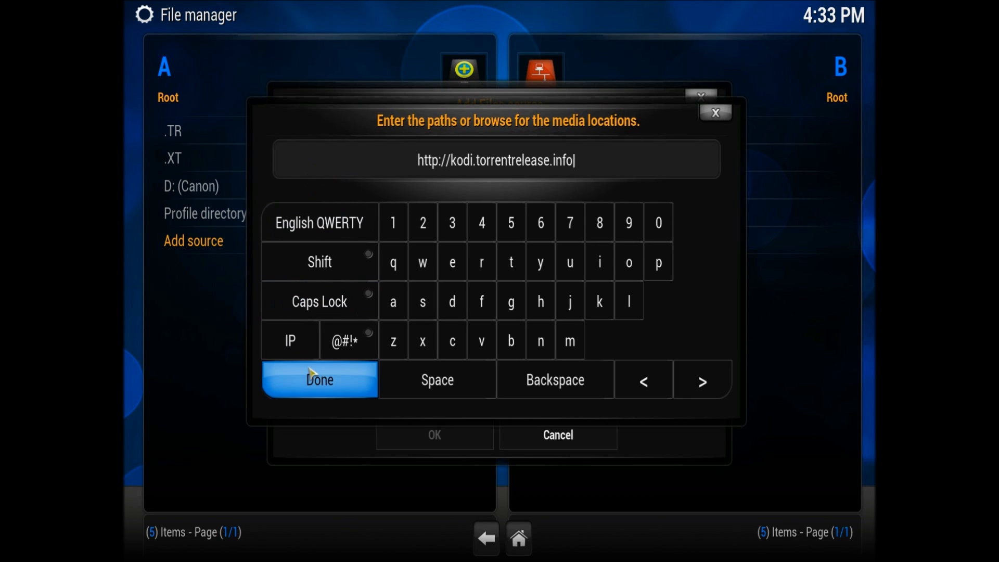
left_click(318, 380)
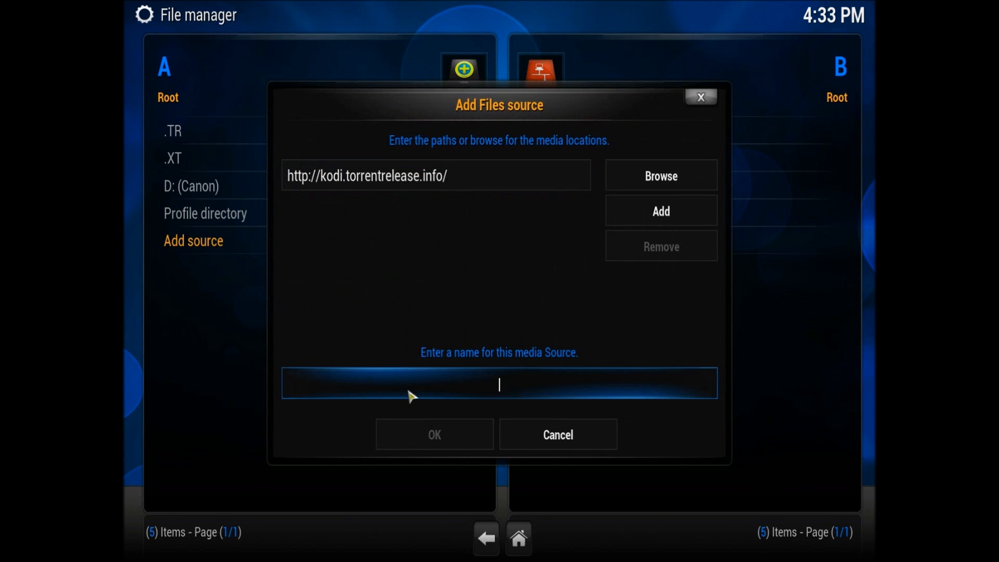
- Name the torrentrelease source '.Dragon' and save it
left_click(498, 384)
type(".Dragon")
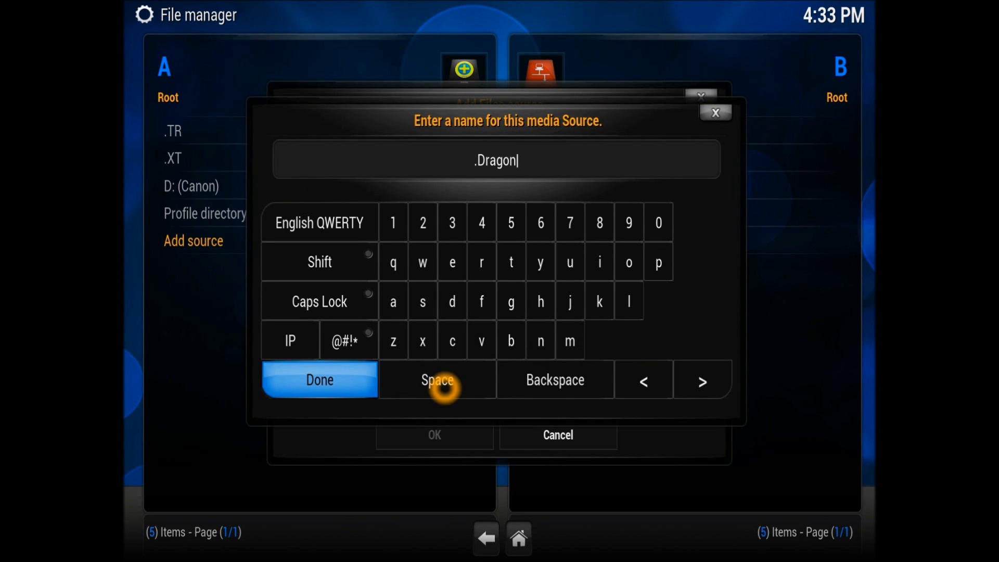
mouse_move(366, 386)
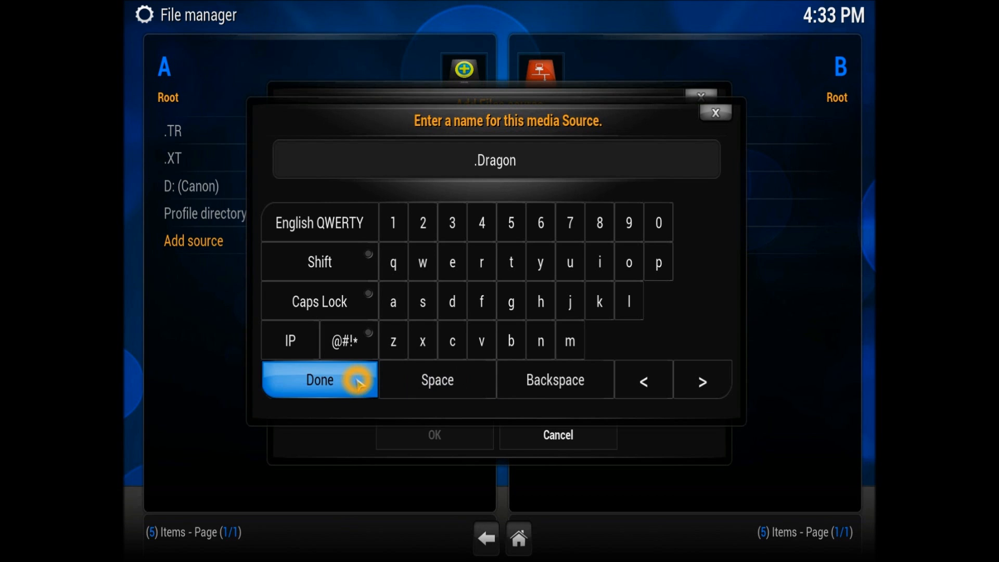
left_click(318, 379)
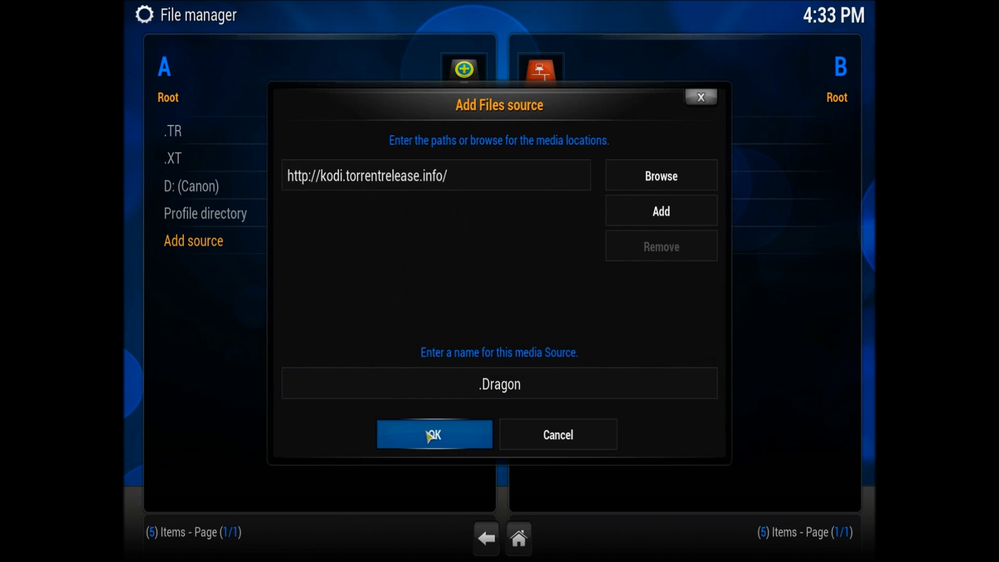
left_click(434, 434)
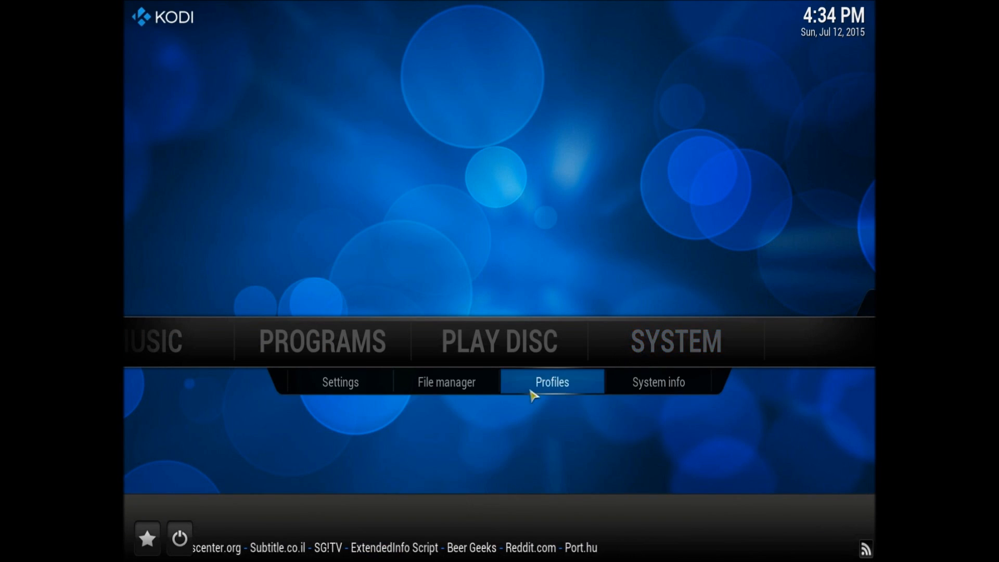
- Install the repository zip from the .Dragon source's repos folder via Add-ons
left_click(339, 382)
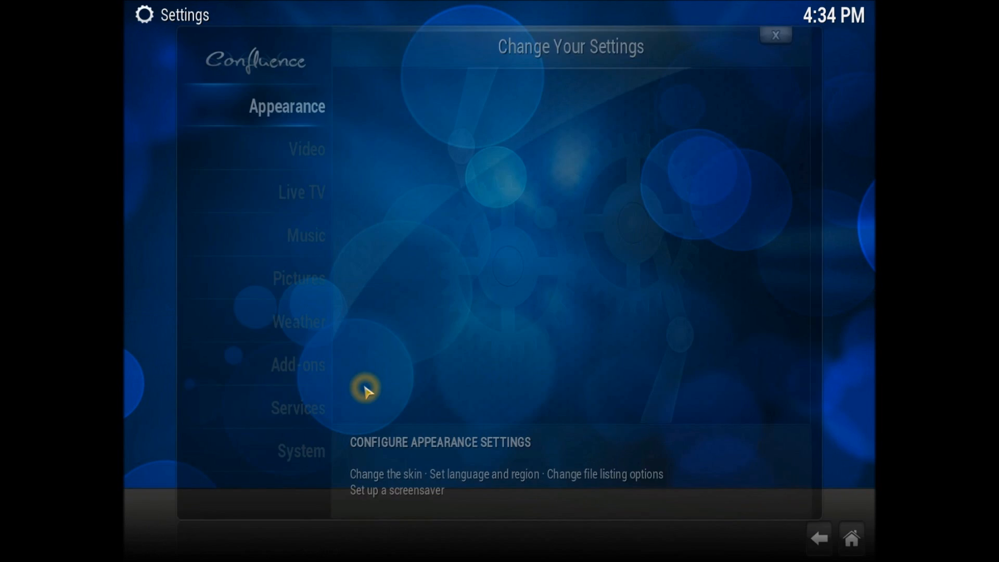
left_click(301, 363)
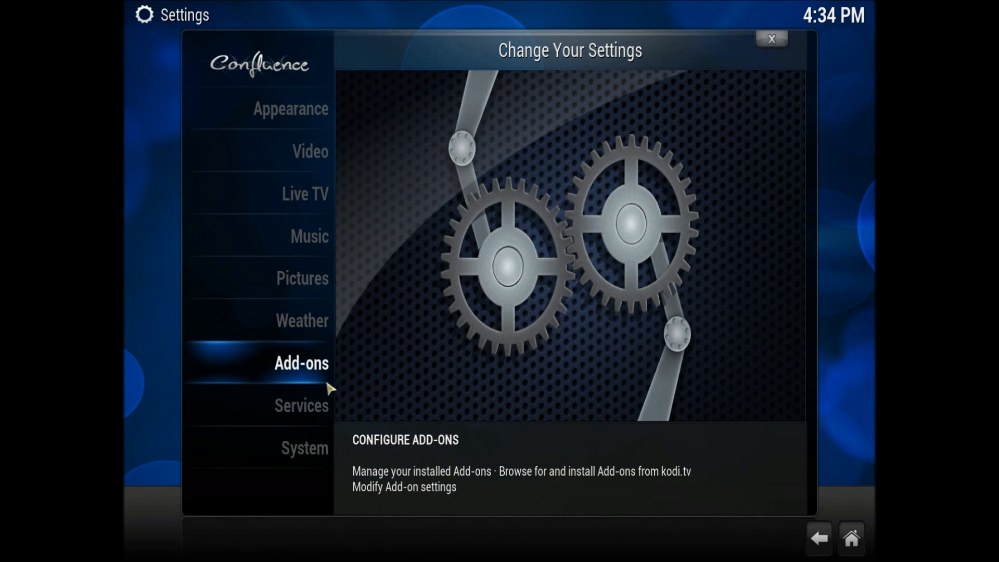
left_click(301, 363)
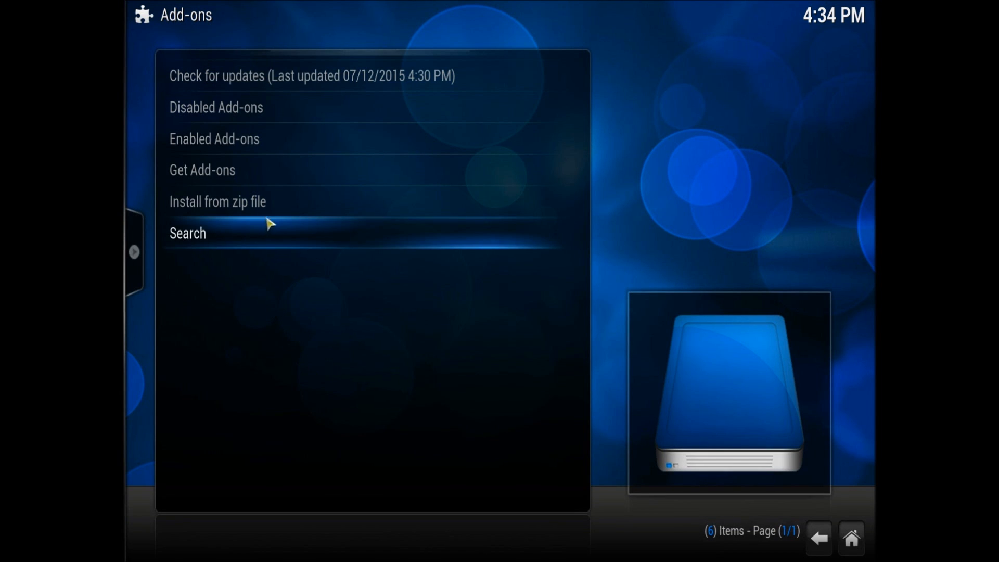
left_click(217, 202)
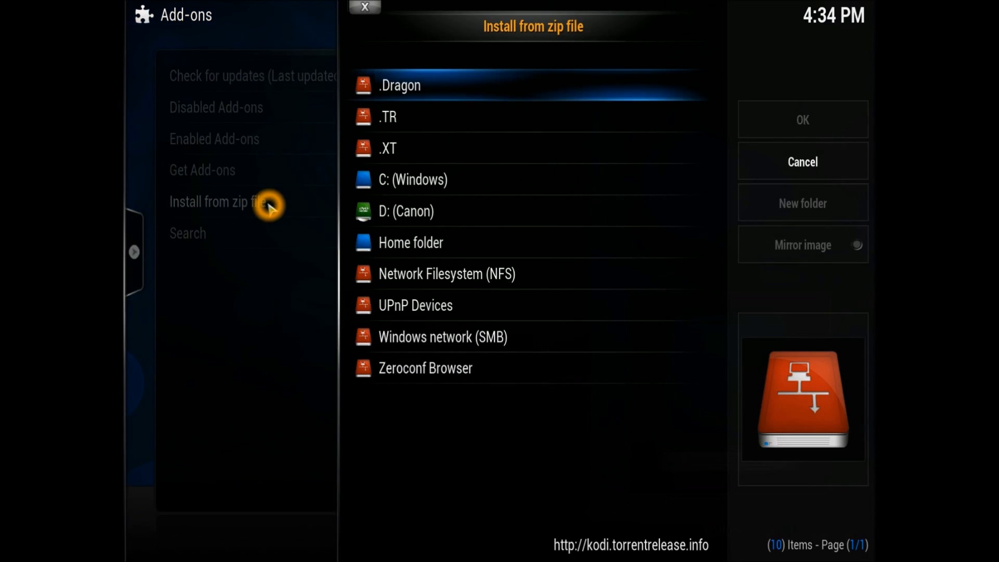
mouse_move(400, 85)
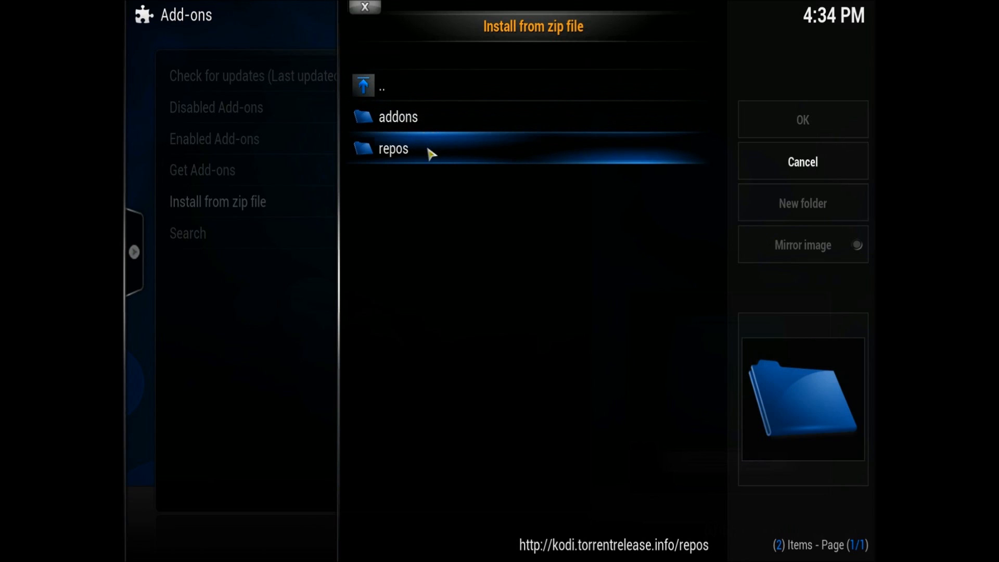
left_click(430, 150)
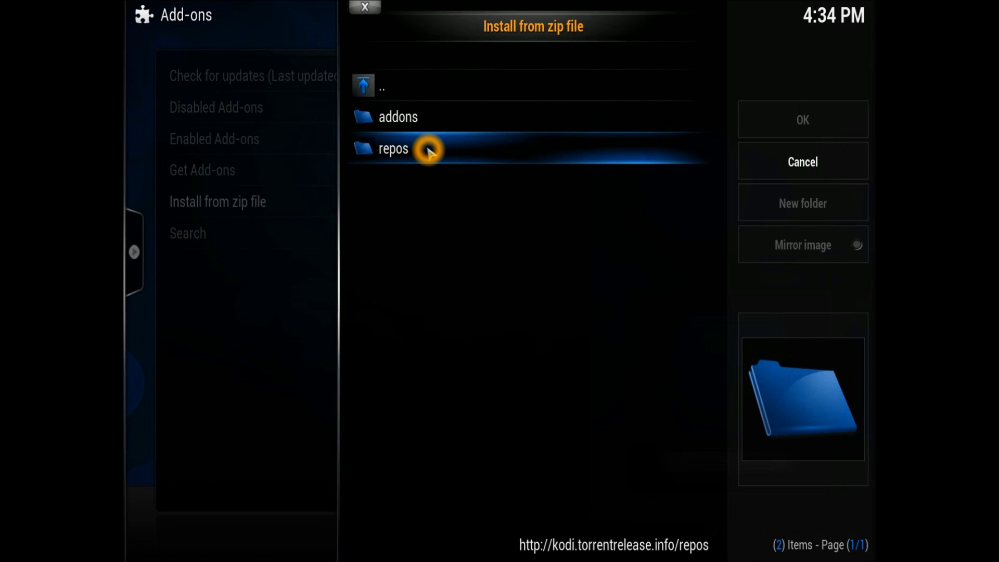
left_click(394, 148)
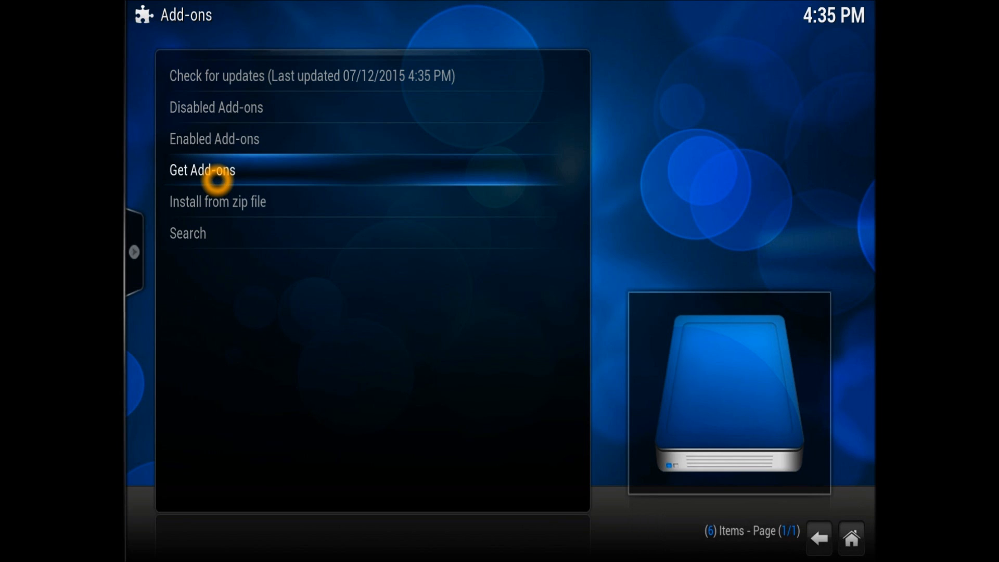
- Install the Dragon Streams video add-on from TorrentRelease Repo
left_click(202, 170)
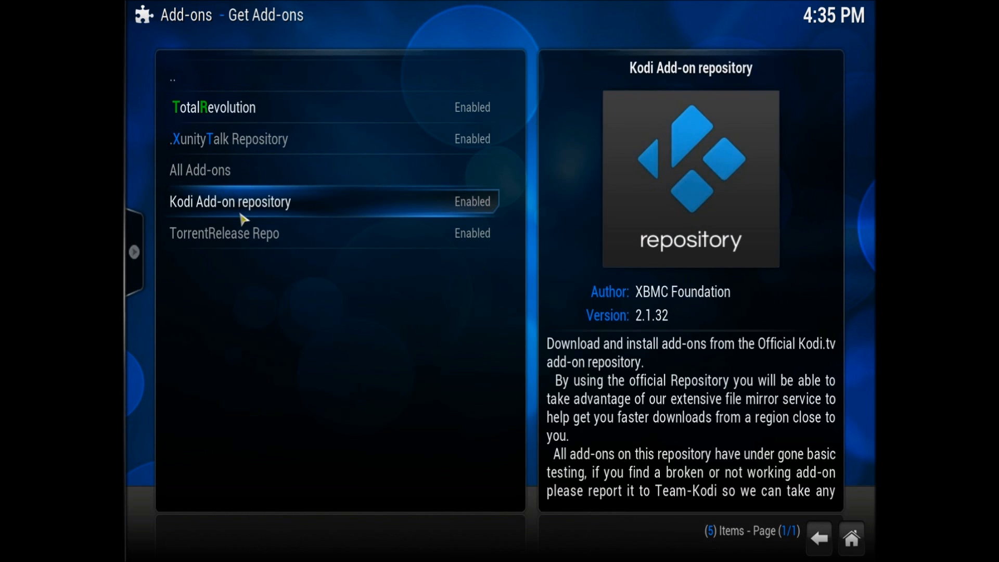
left_click(224, 234)
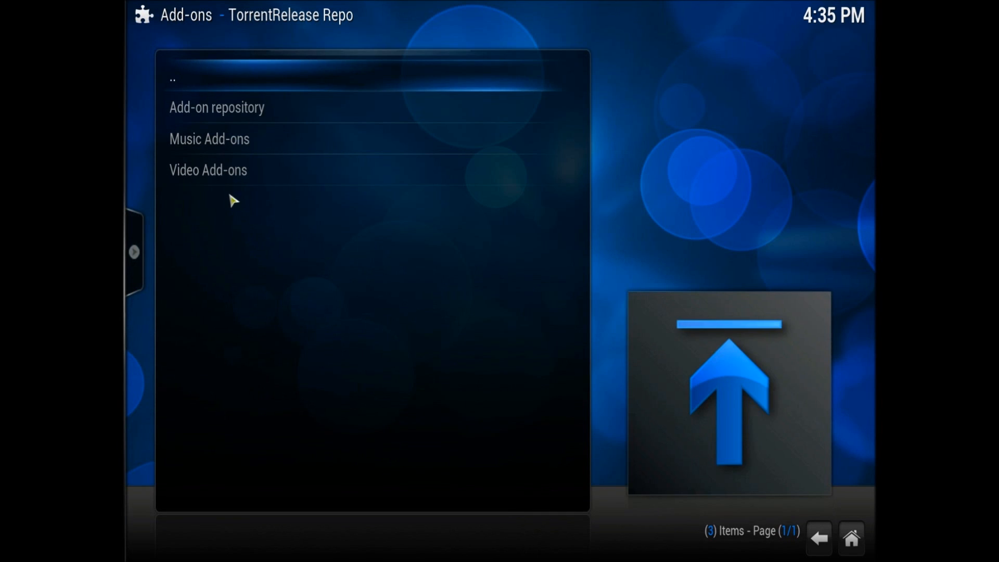
left_click(207, 170)
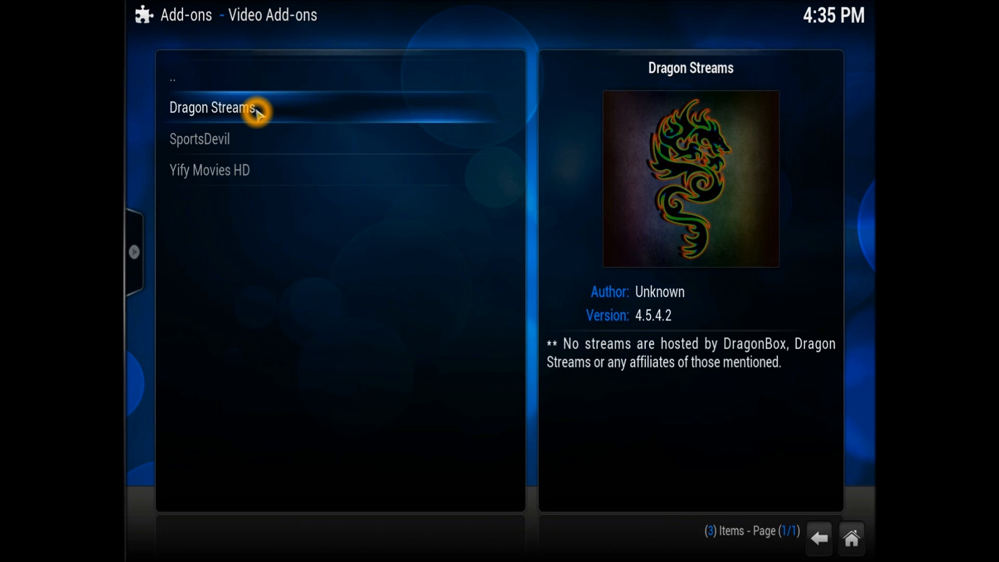
mouse_move(258, 114)
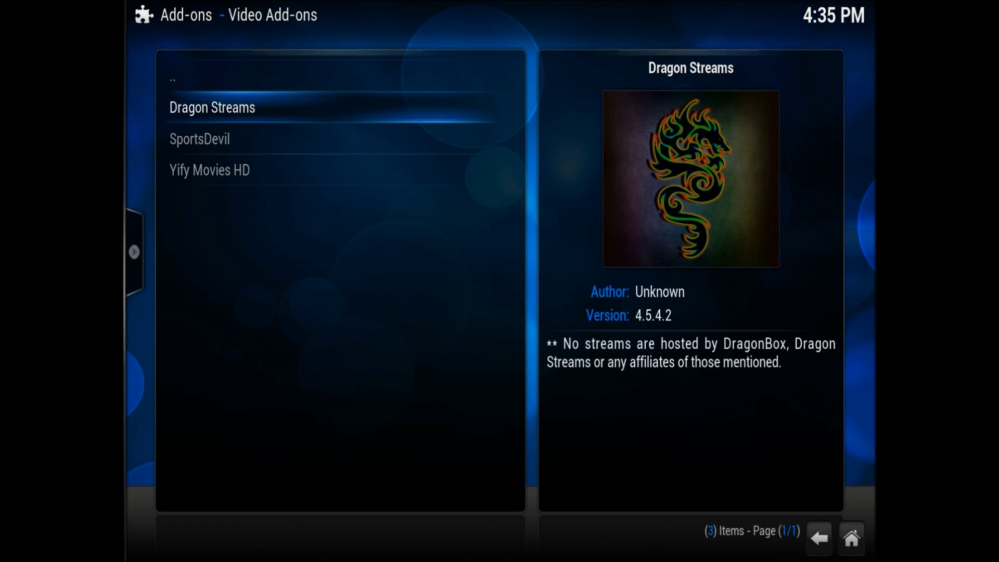
left_click(212, 107)
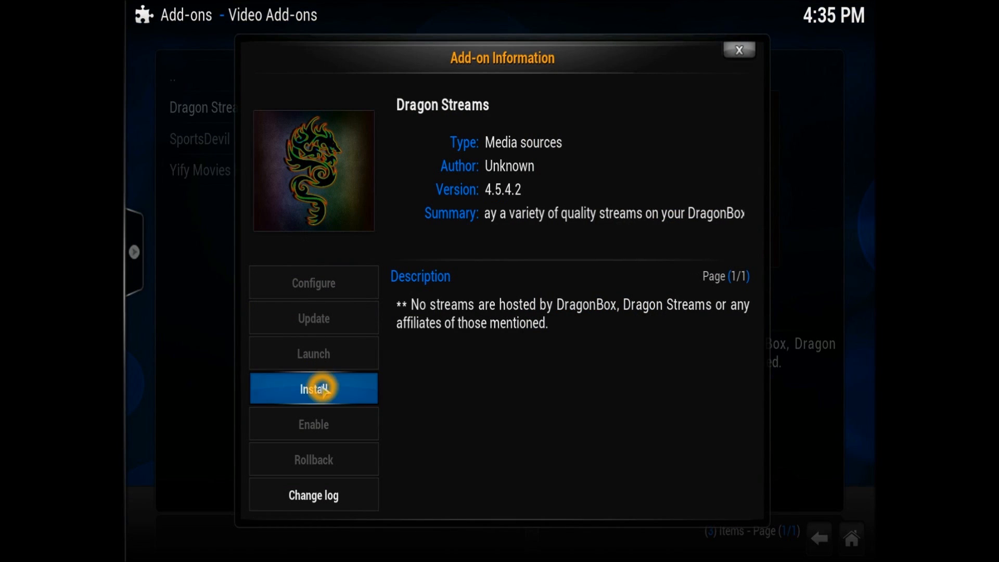
left_click(313, 388)
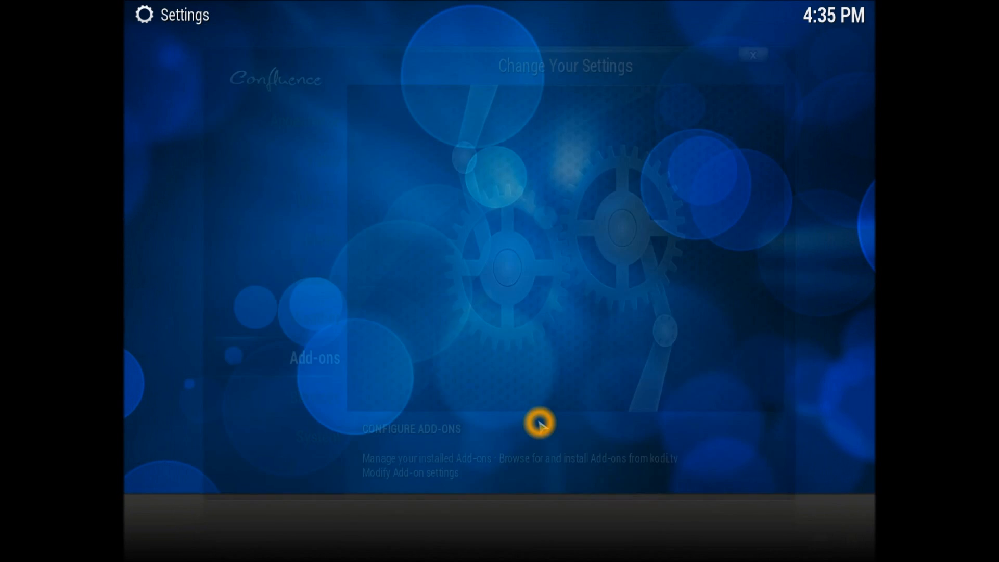
- Set Videos Sub-menu Add-on 1 shortcut to Dragon Streams in skin settings
left_click(753, 55)
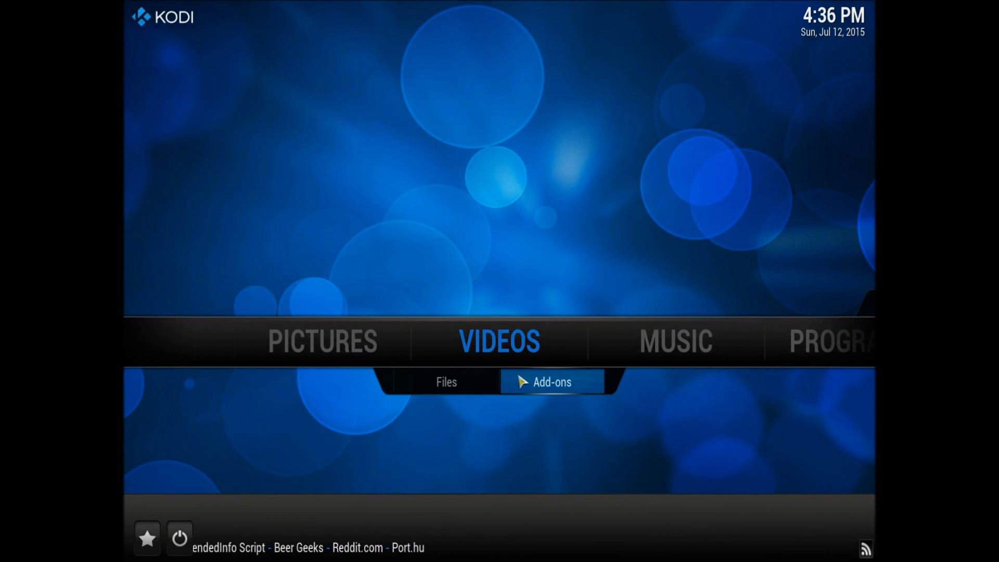
left_click(552, 381)
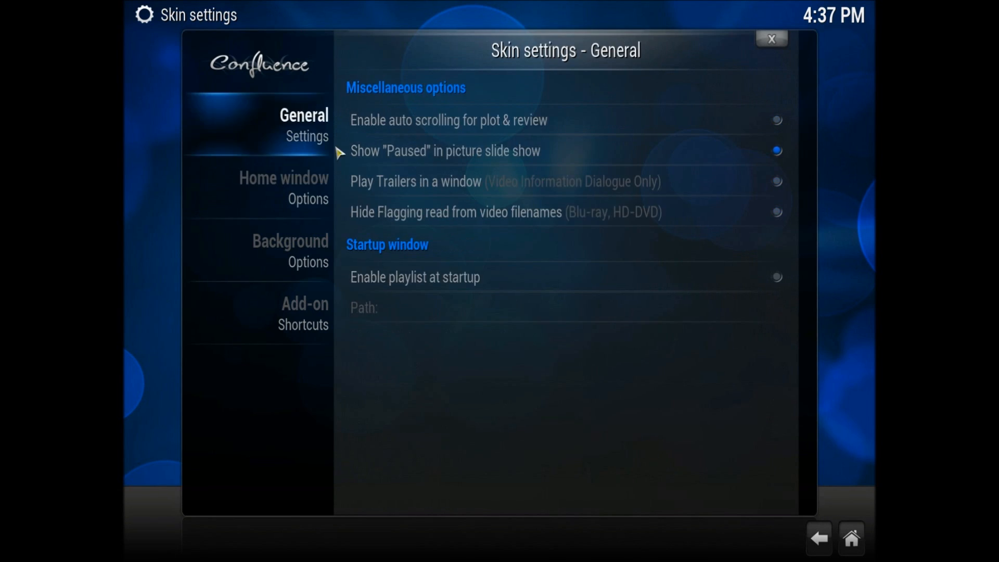
left_click(303, 312)
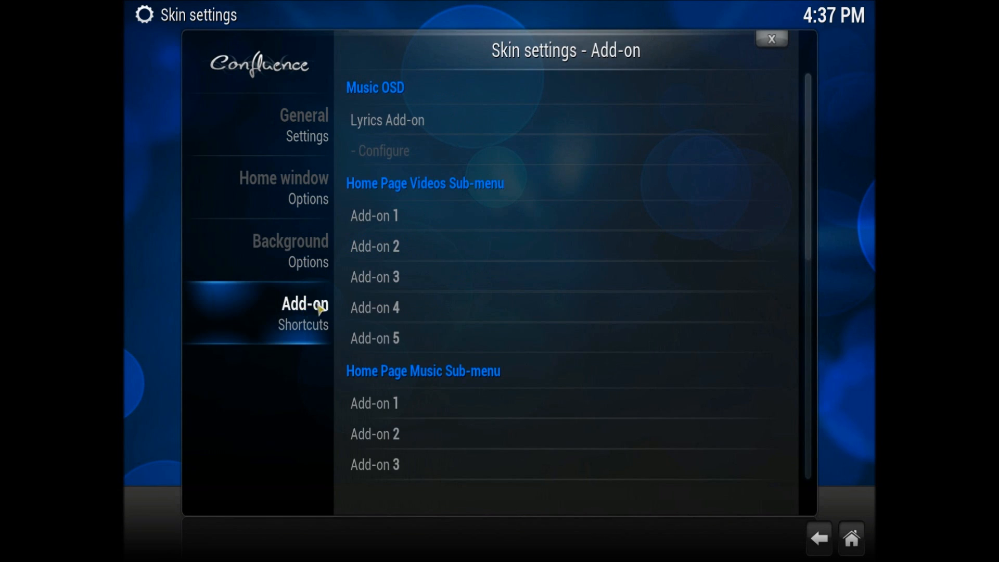
mouse_move(375, 215)
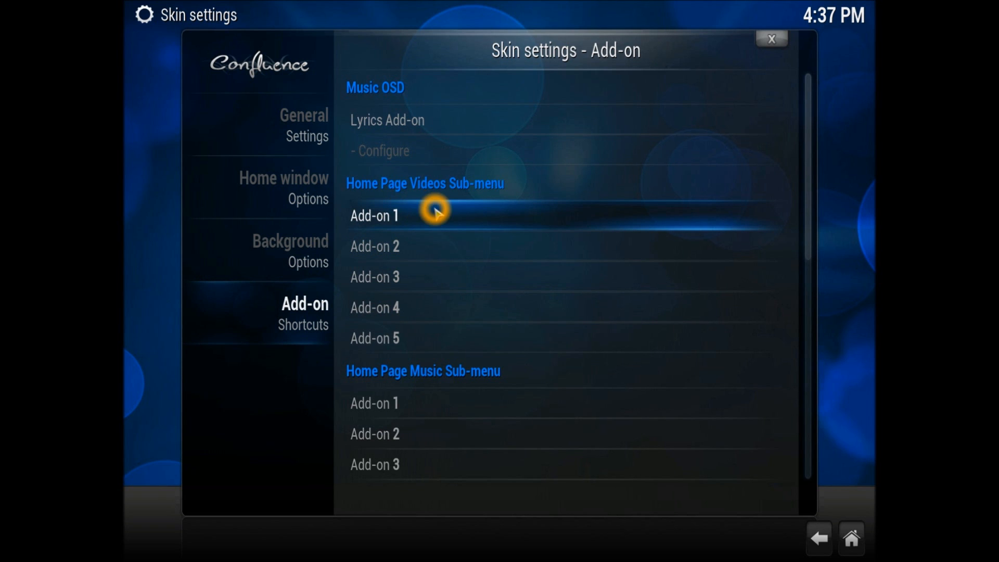
left_click(374, 215)
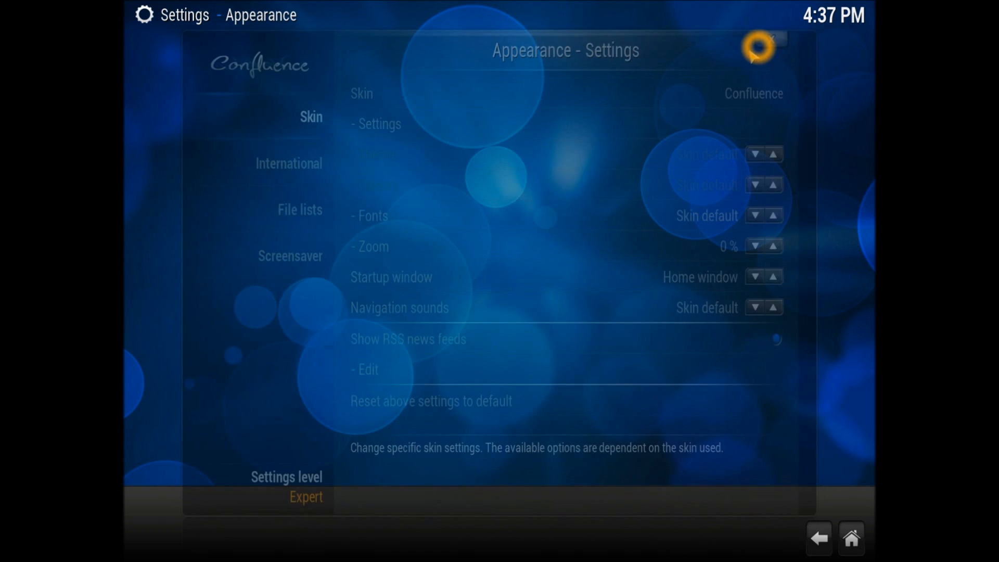
left_click(817, 536)
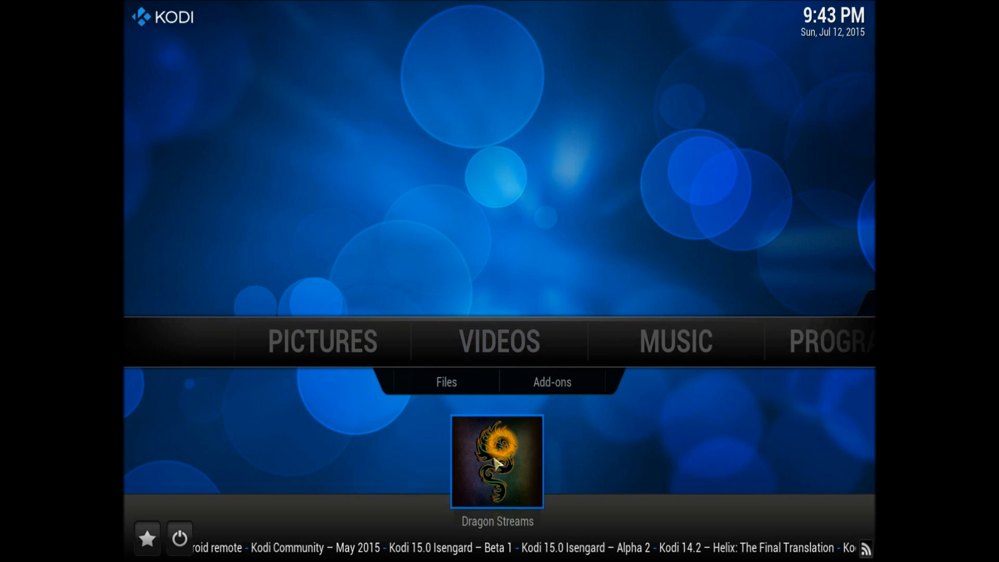
- Launch Dragon Streams from its thumbnail under Videos on the home screen
left_click(496, 460)
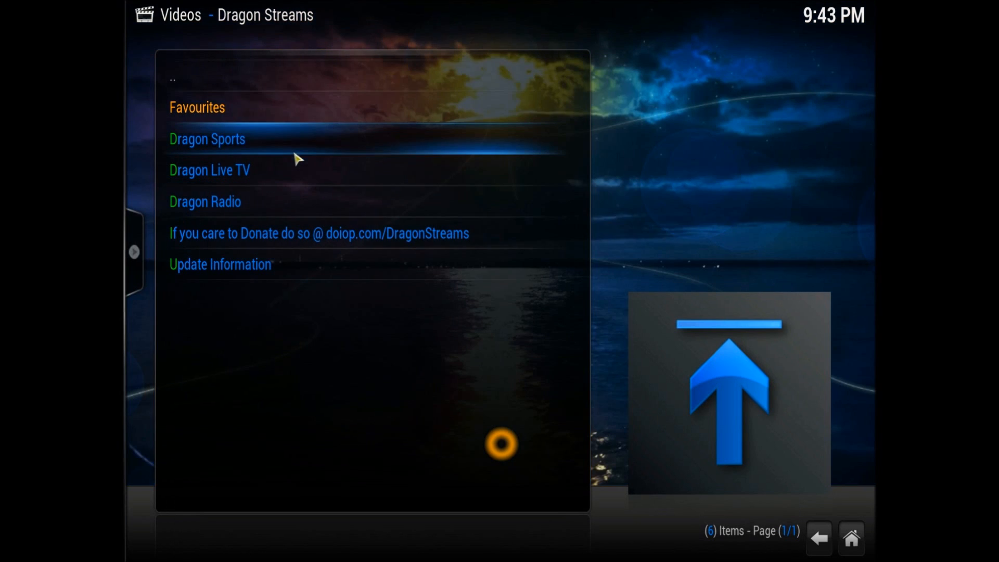
mouse_move(290, 183)
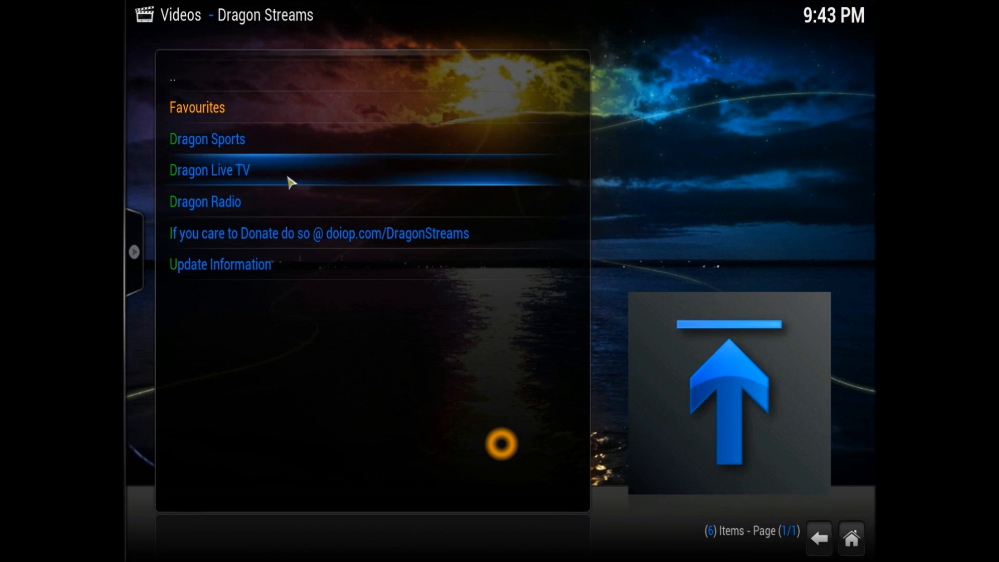
mouse_move(284, 232)
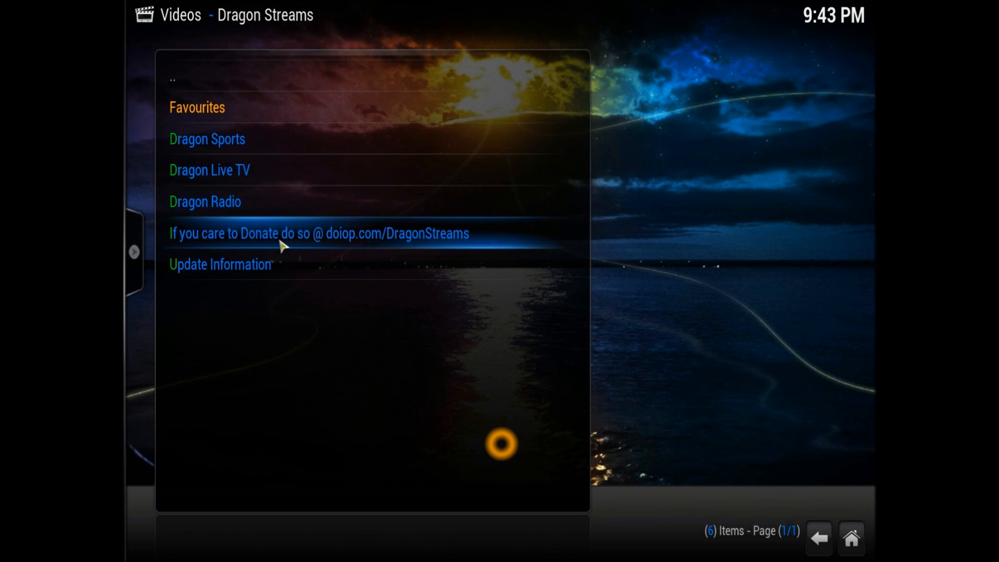
mouse_move(221, 176)
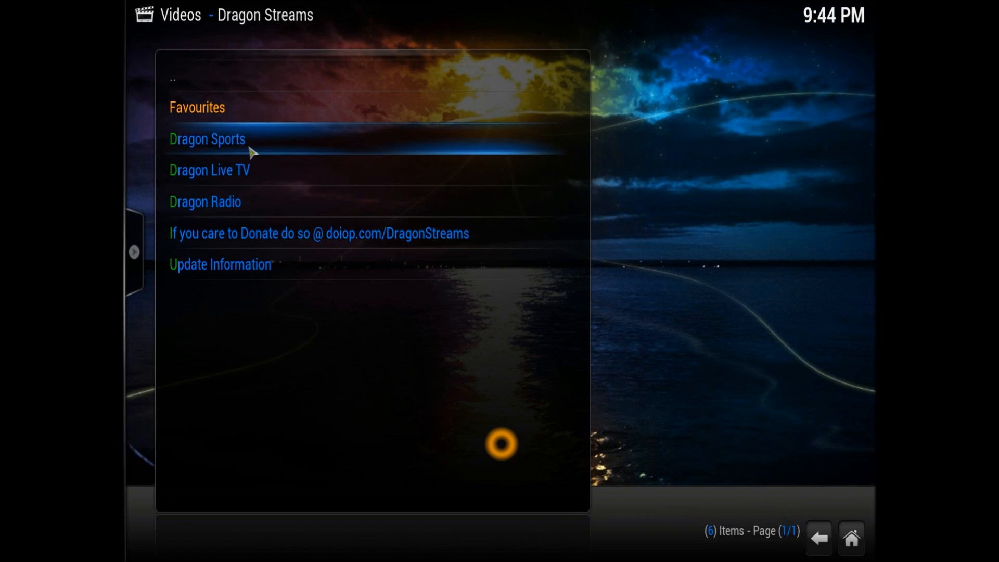
- Open the Dragon Sports category in Dragon Streams
left_click(207, 139)
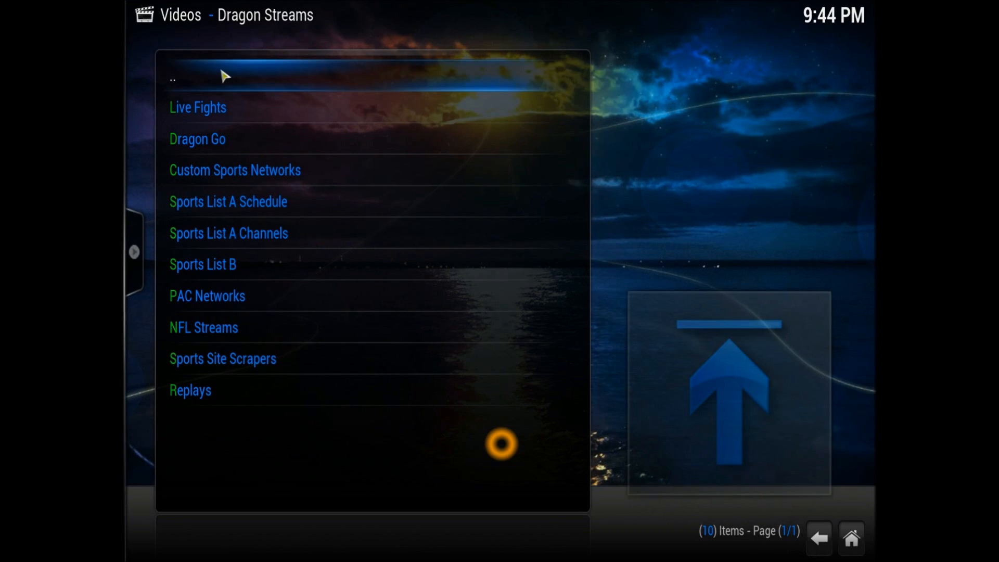
mouse_move(258, 275)
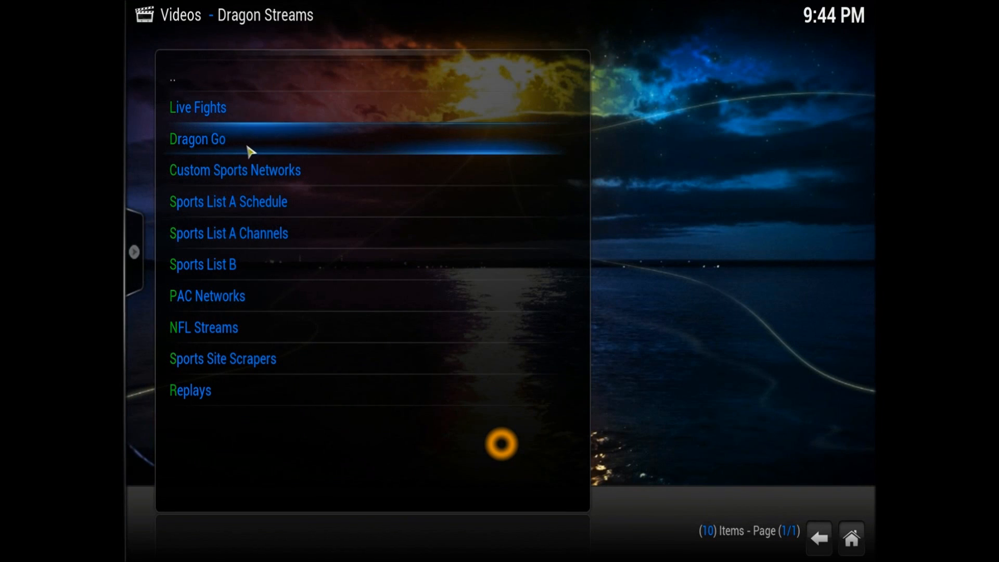
mouse_move(300, 180)
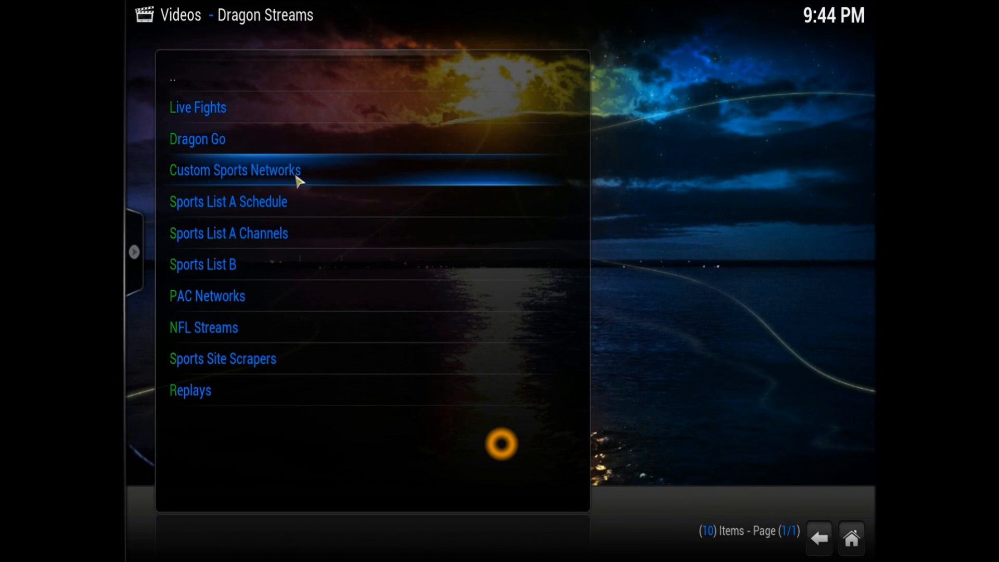
mouse_move(270, 298)
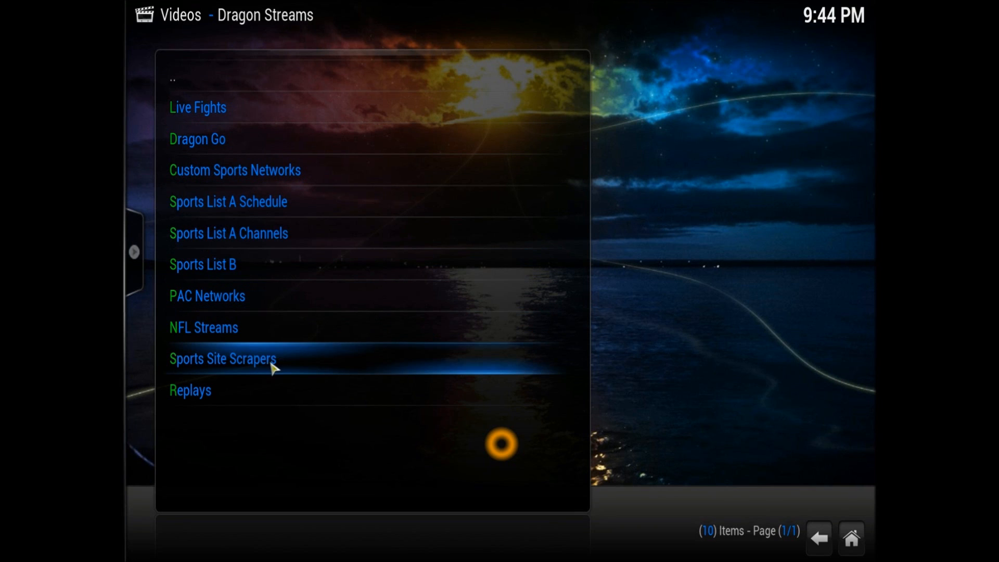
mouse_move(286, 366)
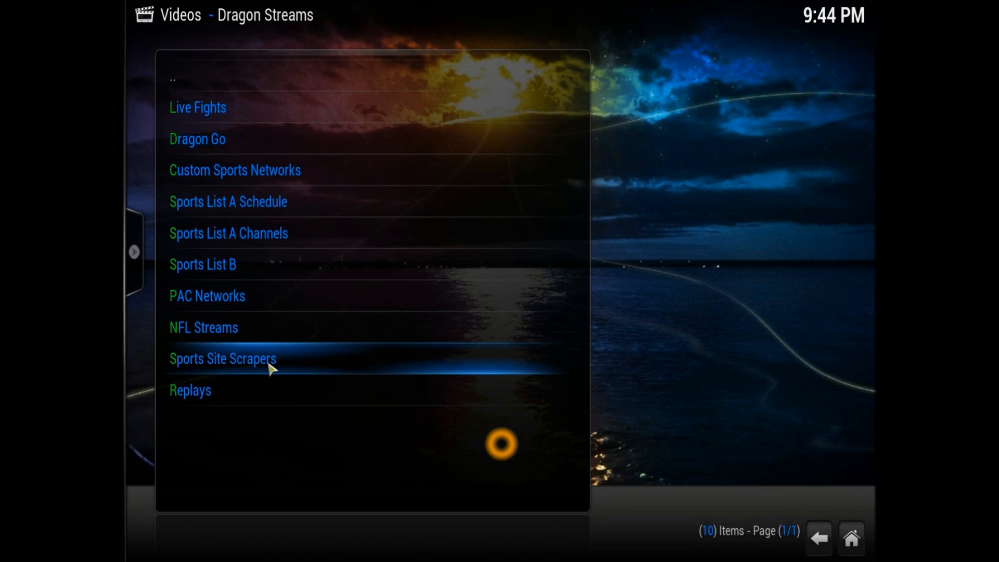
- Open Custom Sports Networks and scroll down the 16 channels to WWE Network
left_click(221, 358)
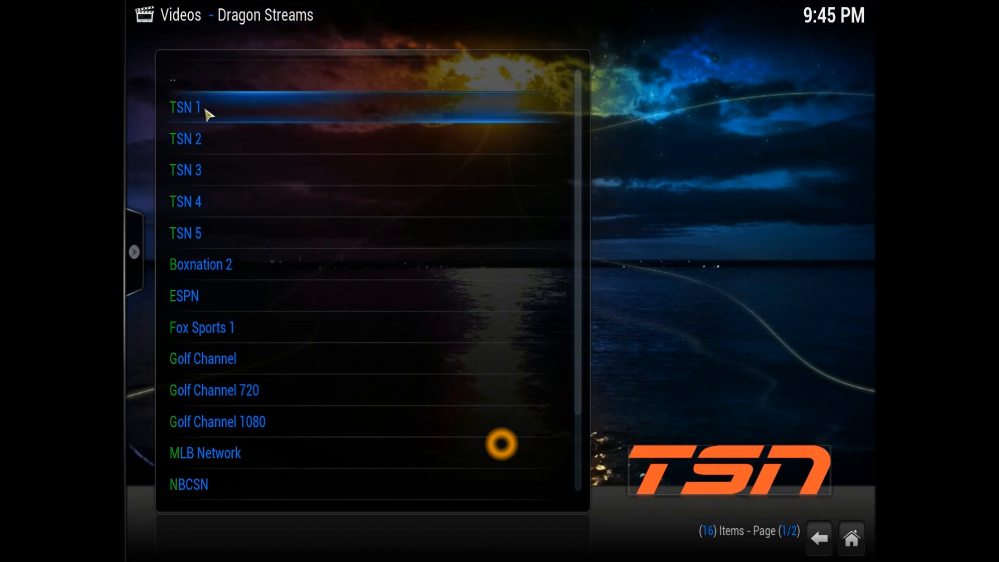
scroll("down", 3)
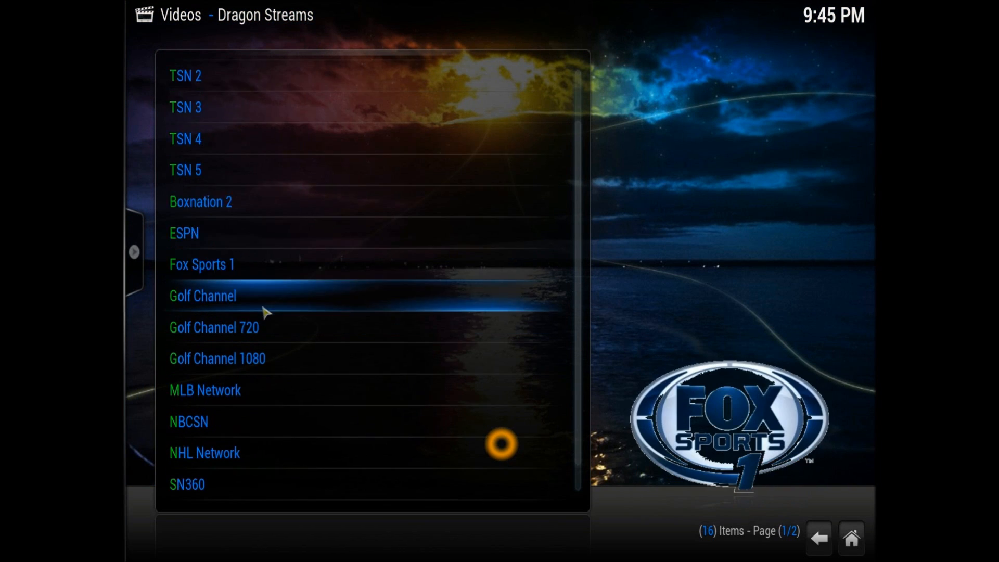
scroll("down", 3)
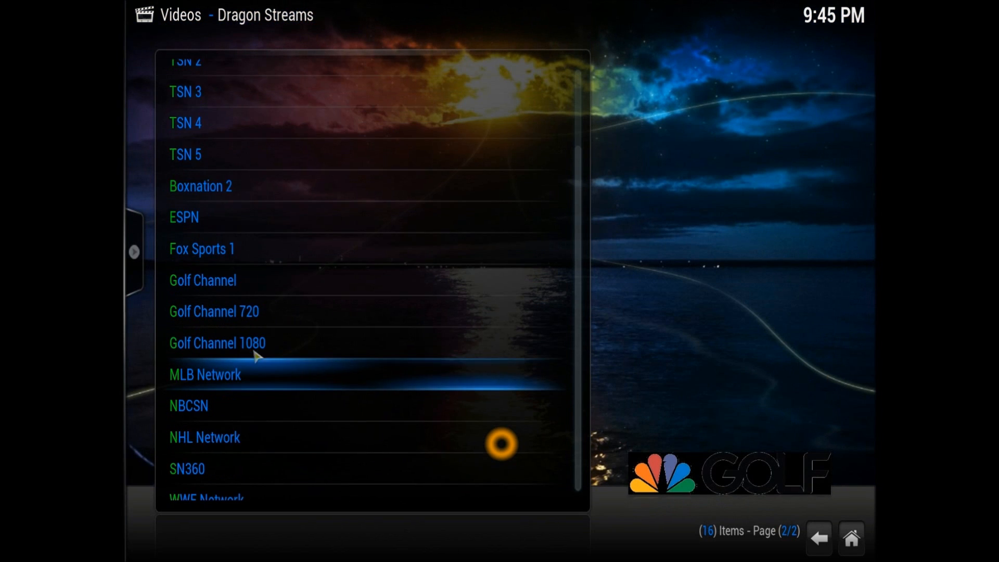
scroll("down", 3)
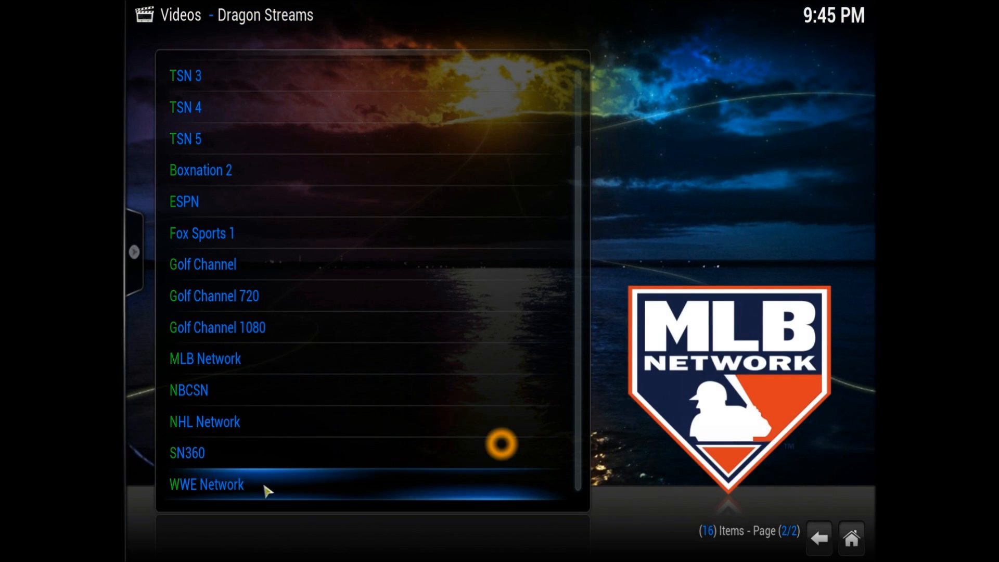
- Open WWE Network and scroll its 186-entry show schedule
left_click(206, 484)
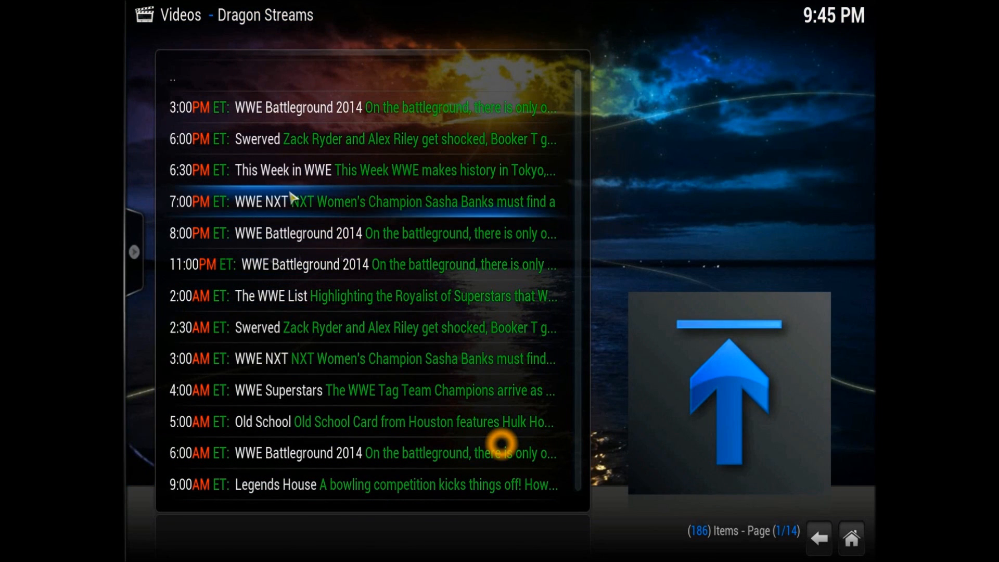
mouse_move(315, 211)
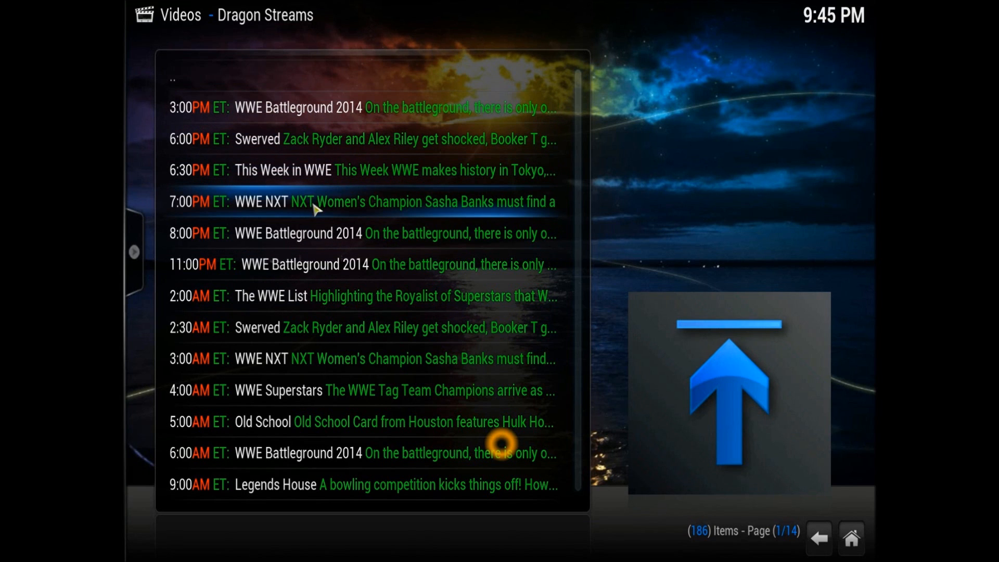
scroll("down", 3)
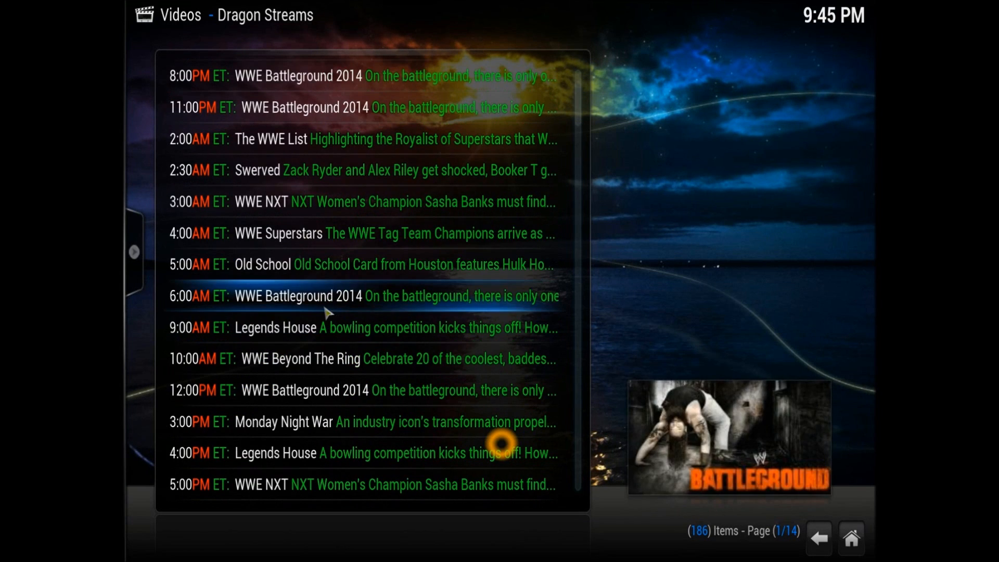
mouse_move(267, 169)
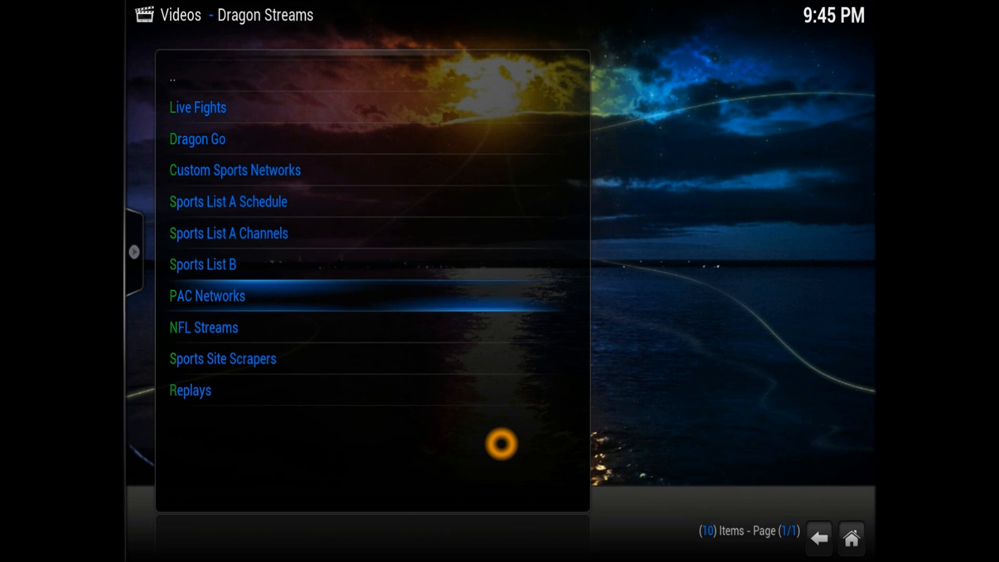
key("Down")
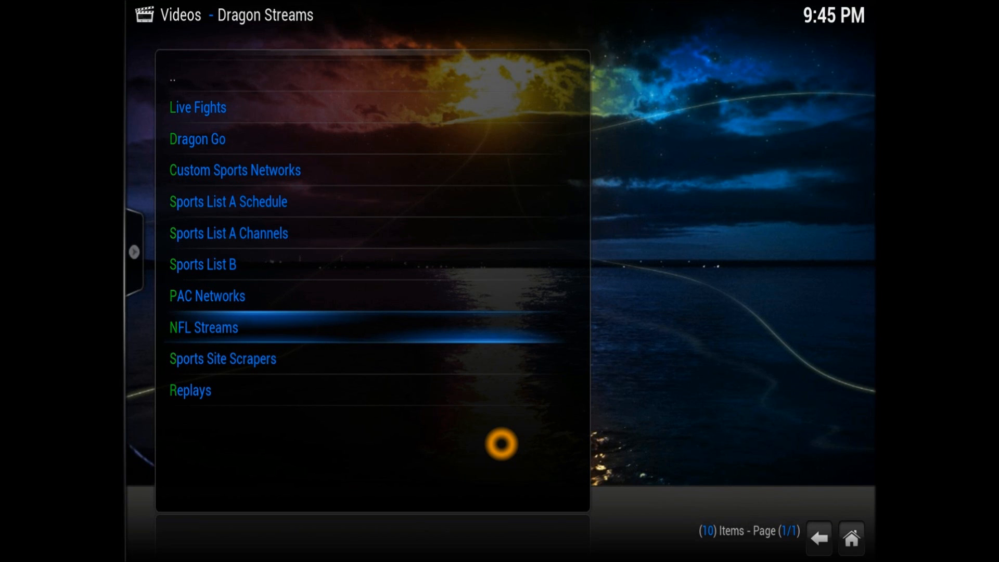
left_click(203, 327)
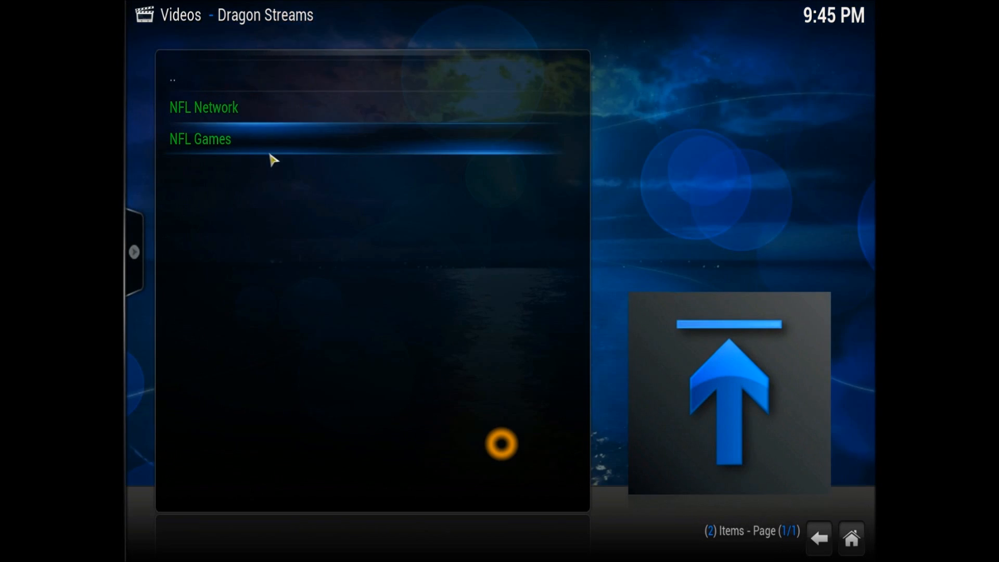
mouse_move(219, 121)
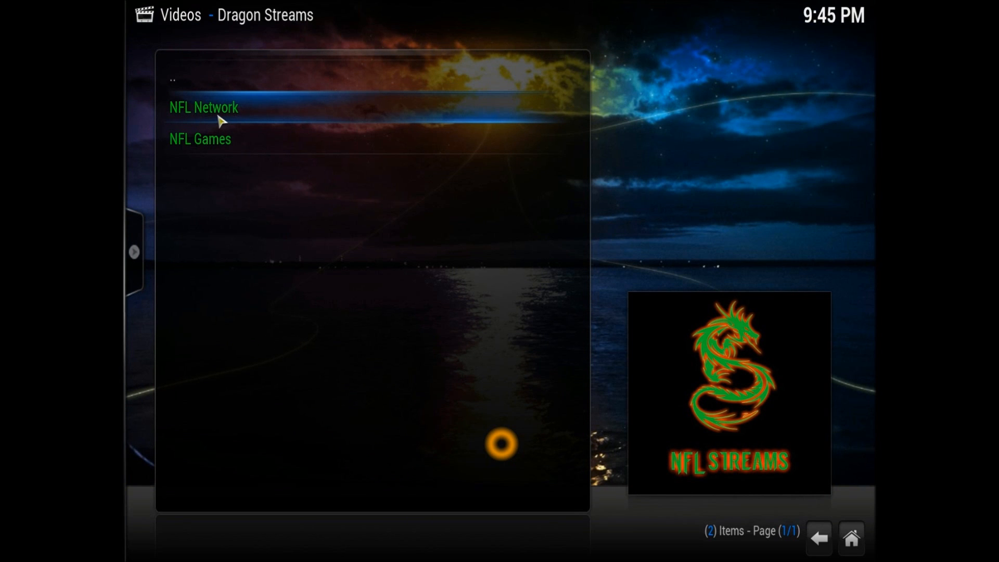
mouse_move(226, 153)
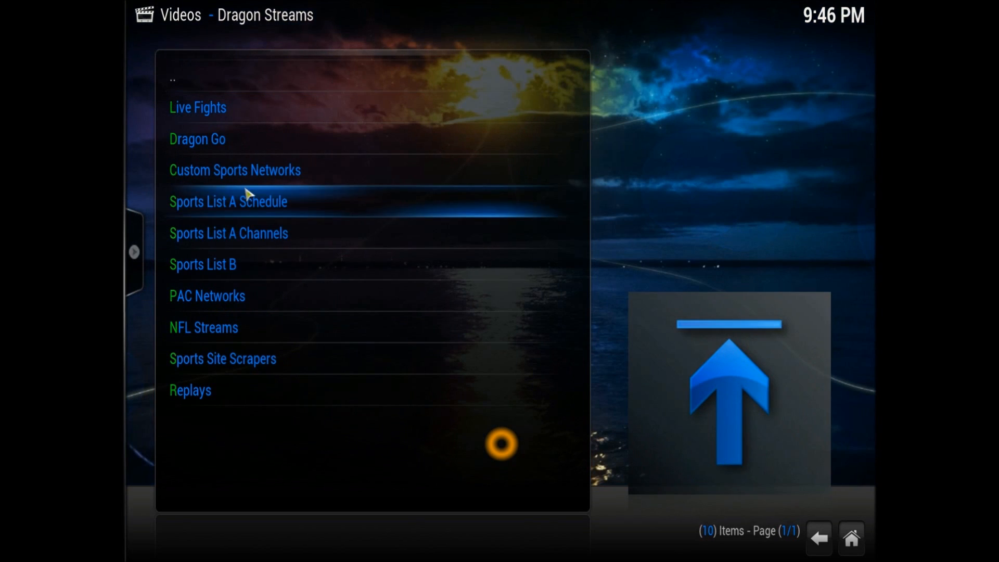
- Enter Sports Site Scrapers, try iLive Sports, and dismiss its web request failed error
left_click(222, 358)
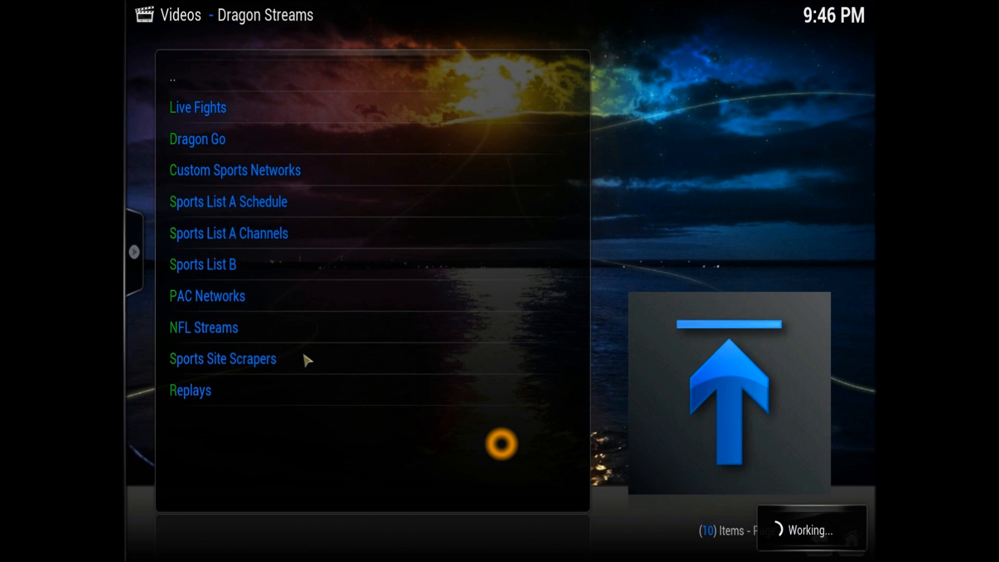
left_click(222, 358)
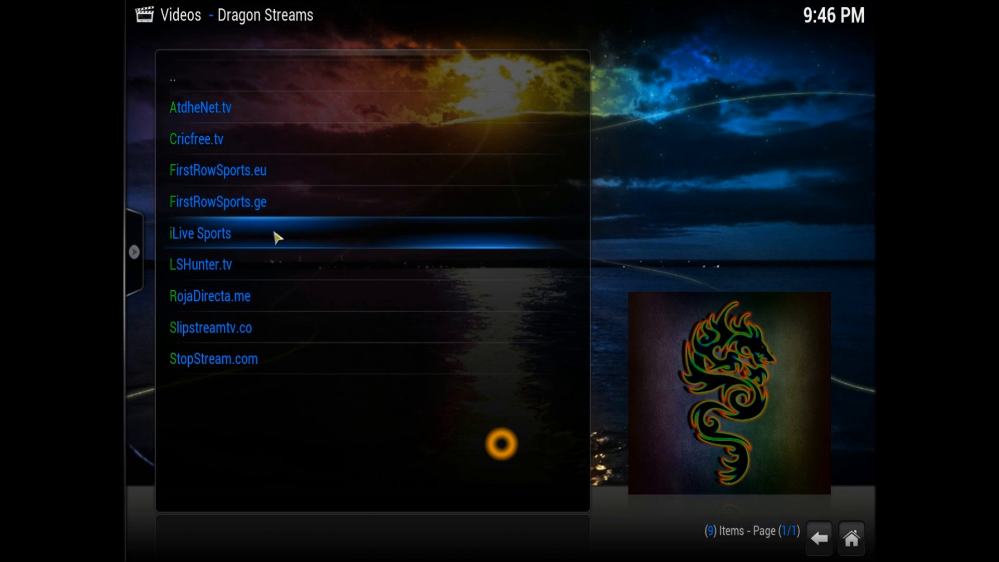
left_click(199, 233)
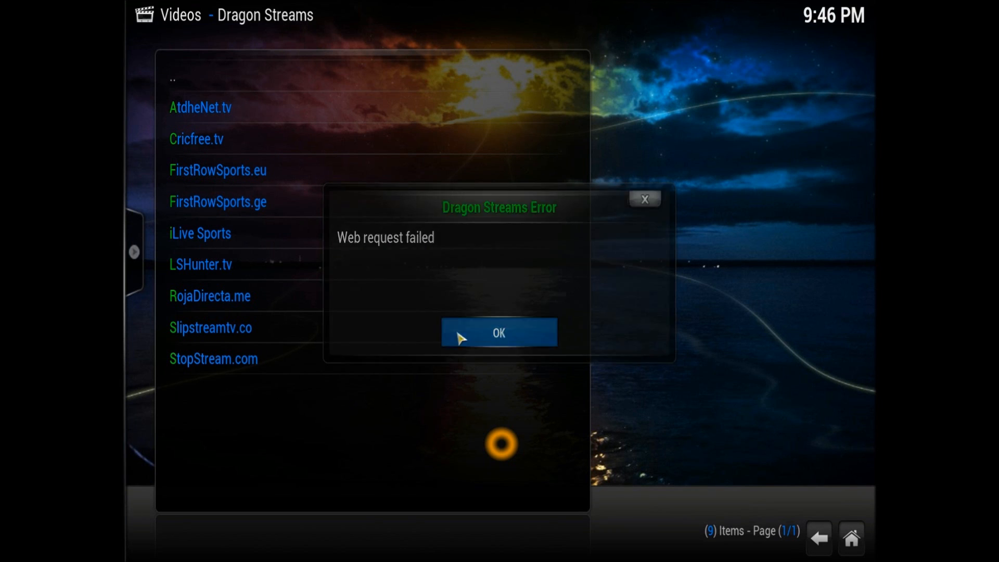
left_click(499, 332)
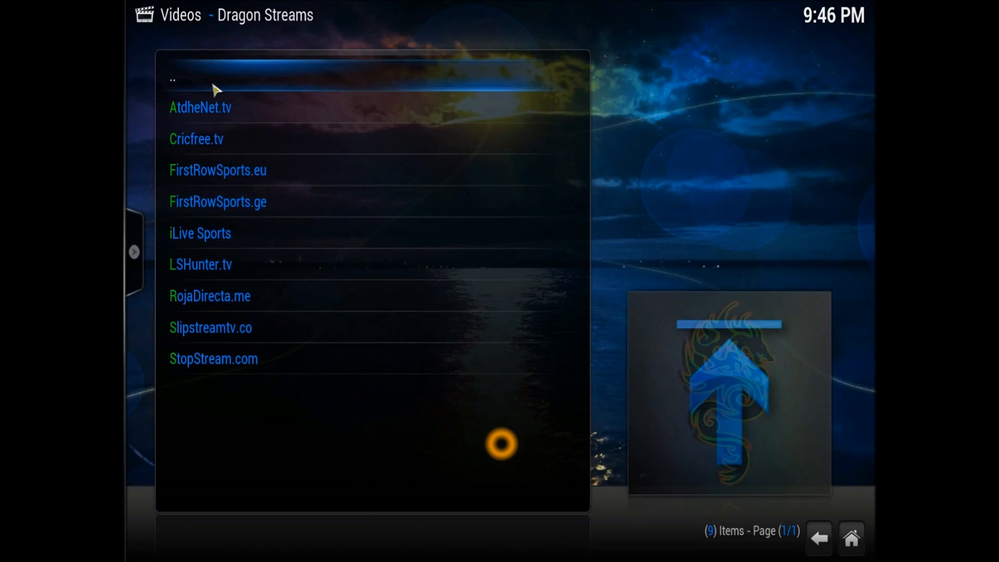